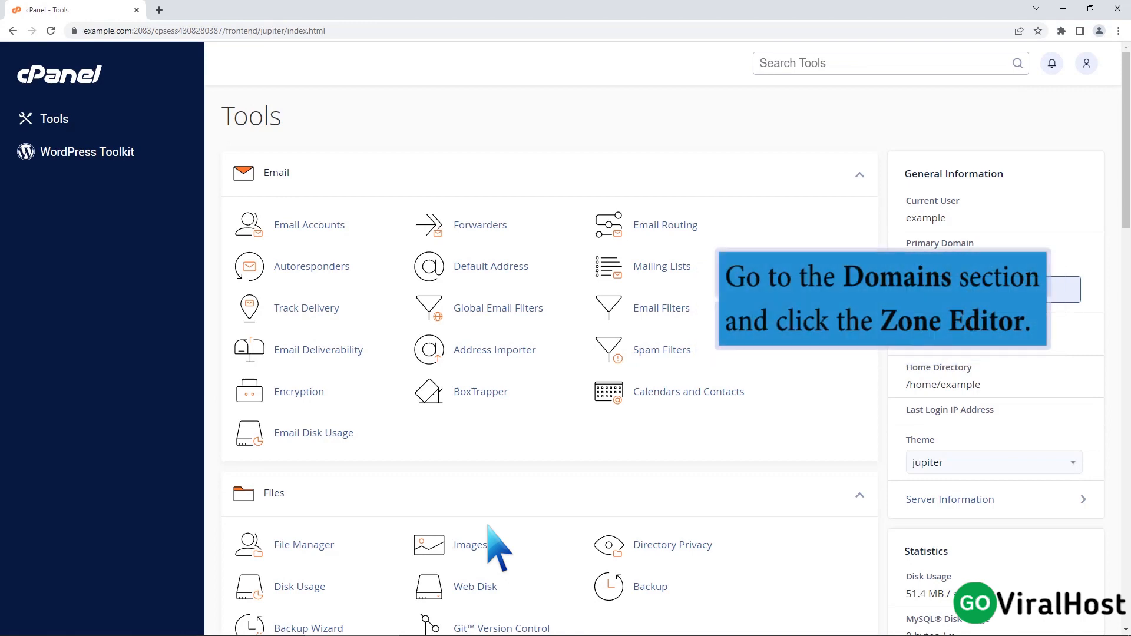
Step: Scroll down the Tools page until the Domains section with Zone Editor is visible
{"action": "scroll", "scroll_direction": "down", "scroll_amount": 3}
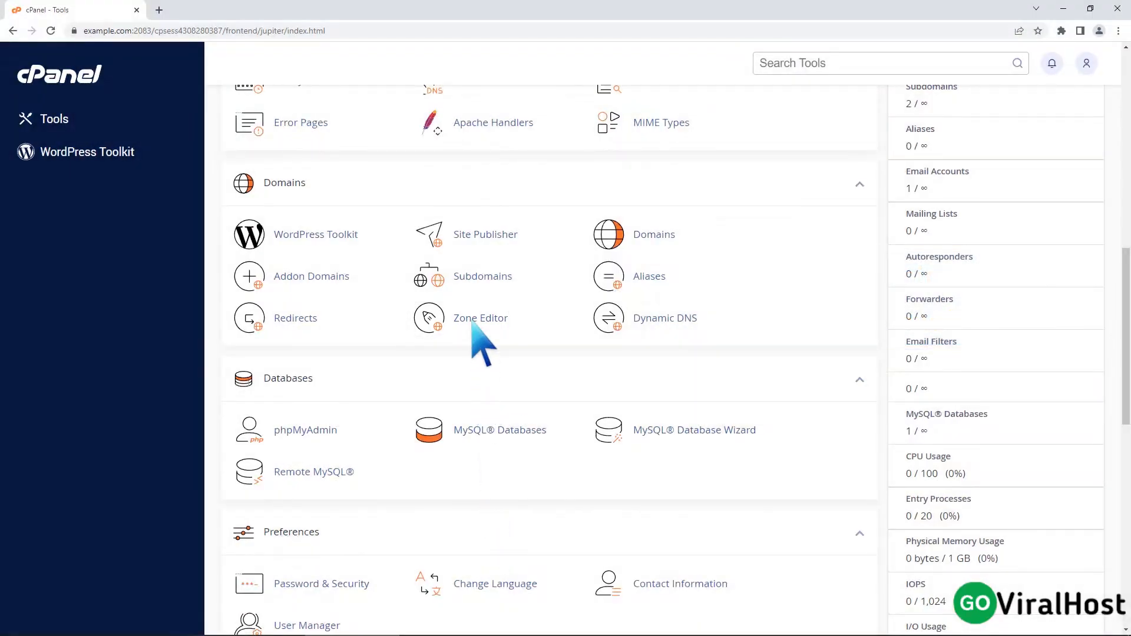
Step: Open Zone Editor to list the example.com, example.net and example2.com zones
{"action": "left_click", "coordinate": [481, 318]}
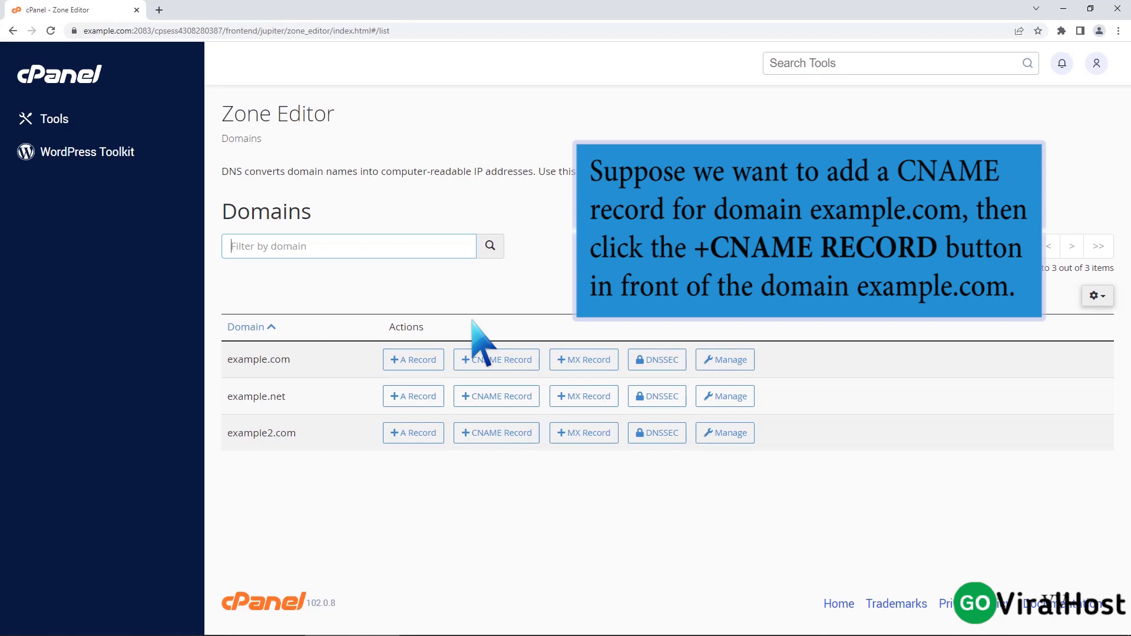
Step: Add a CNAME record for example.com with name 'www' pointing to example.com
{"action": "left_click", "coordinate": [496, 359]}
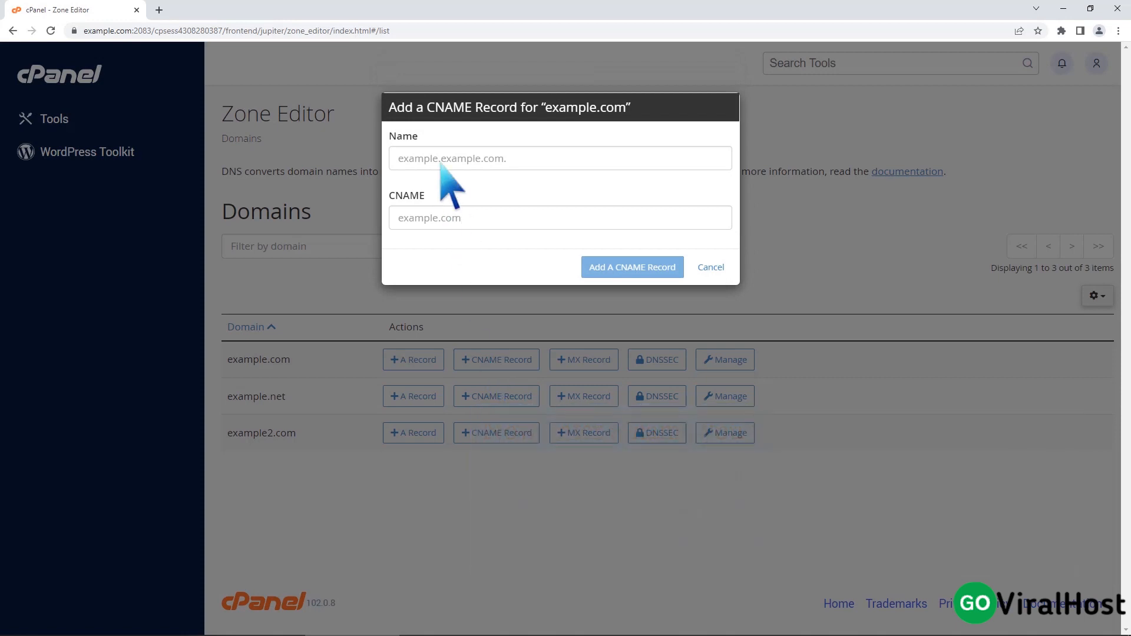
{"action": "type", "text": "www.example.com."}
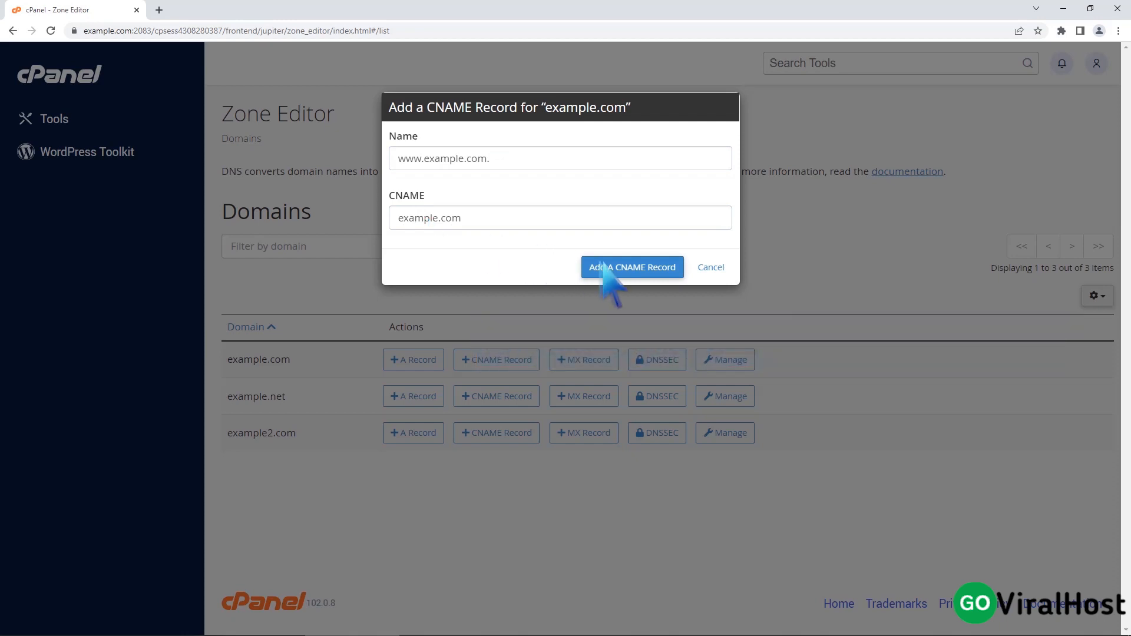
{"action": "left_click", "coordinate": [631, 267]}
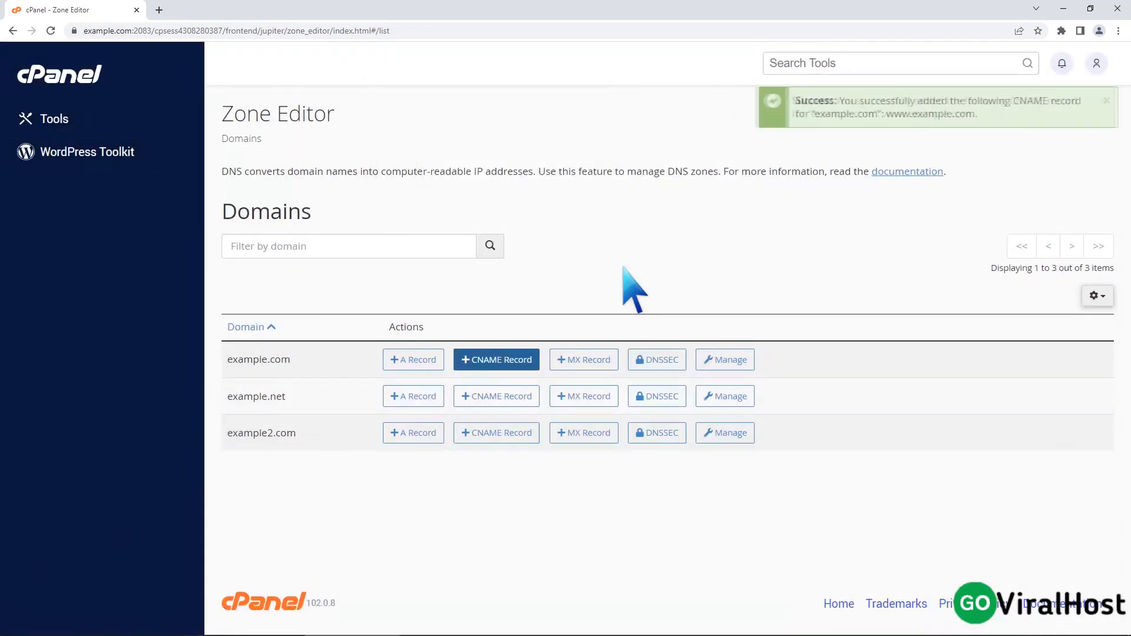